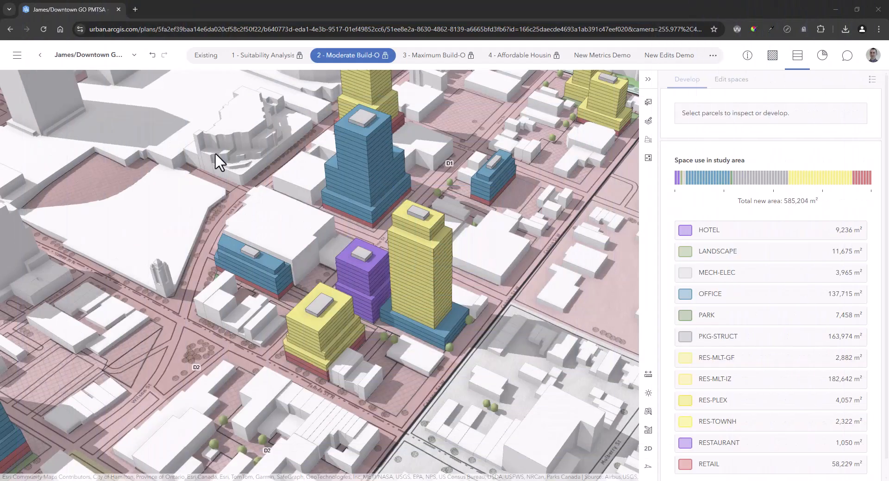
{"action": "mouse_move", "coordinate": [93, 54]}
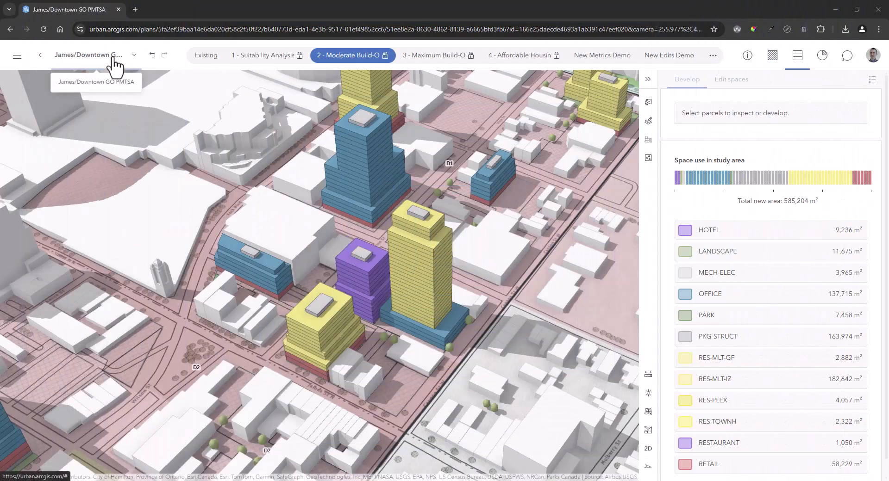
From the James/Downtown plan menu, start the 'Create scenario web scene' export.
{"action": "left_click", "coordinate": [134, 55]}
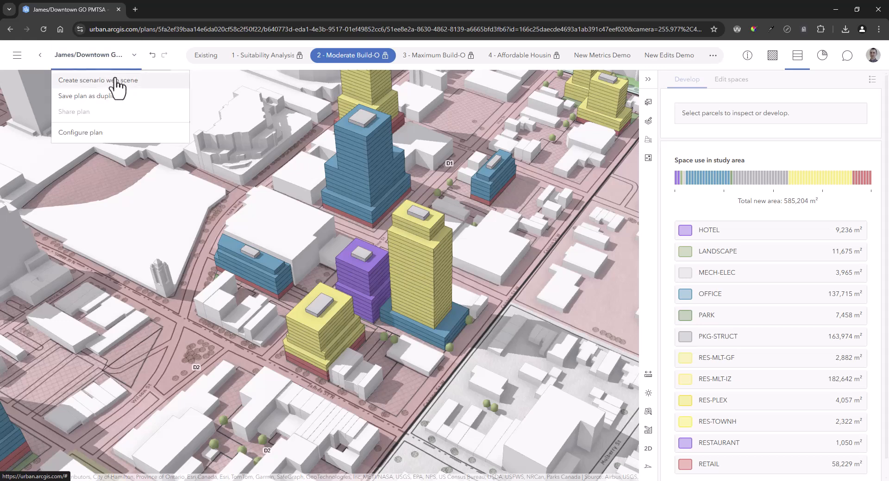
{"action": "left_click", "coordinate": [97, 80]}
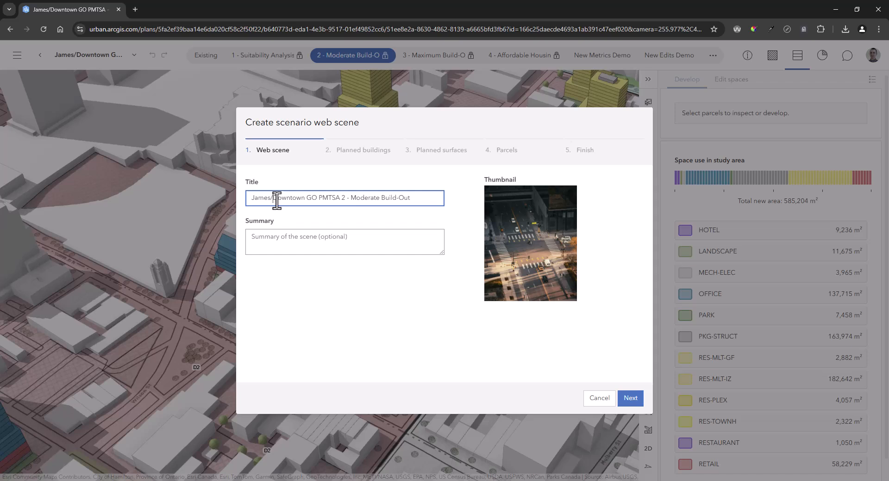
Add the summary 'Exported web scene designed for use in Hamilton demonstration materials.' and continue through the export.
{"action": "left_click", "coordinate": [344, 242]}
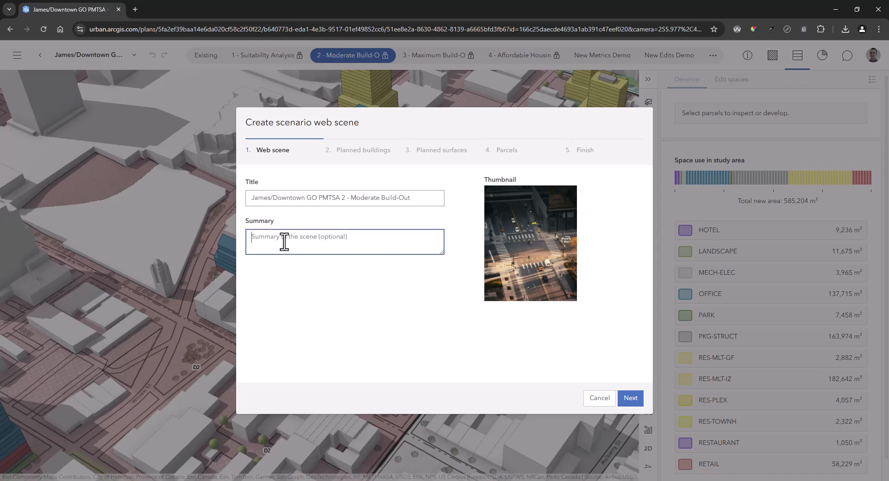
{"action": "type", "text": "Exported web scene designed for use in Hamilton demonstration materials."}
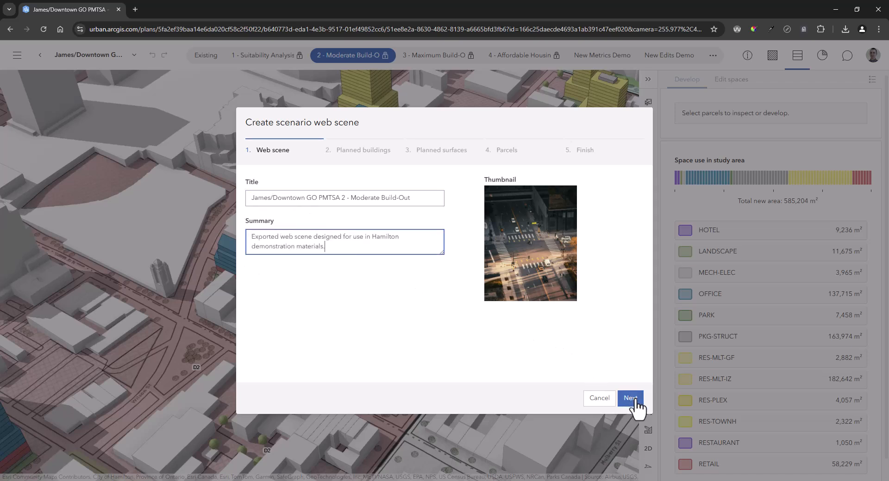
{"action": "left_click", "coordinate": [629, 398]}
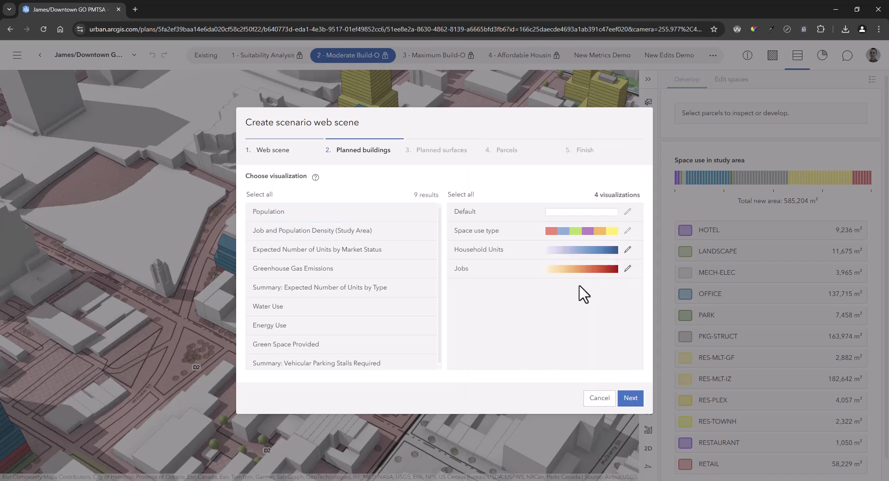
{"action": "left_click", "coordinate": [629, 398]}
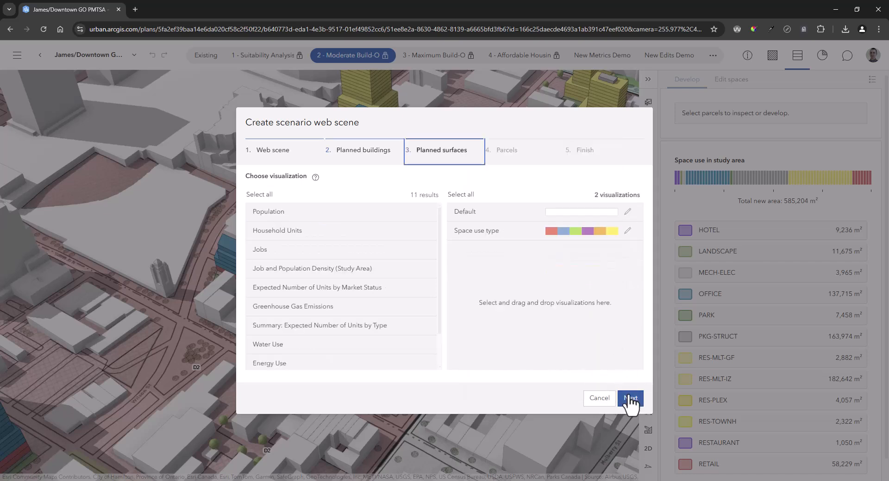
{"action": "left_click", "coordinate": [629, 398]}
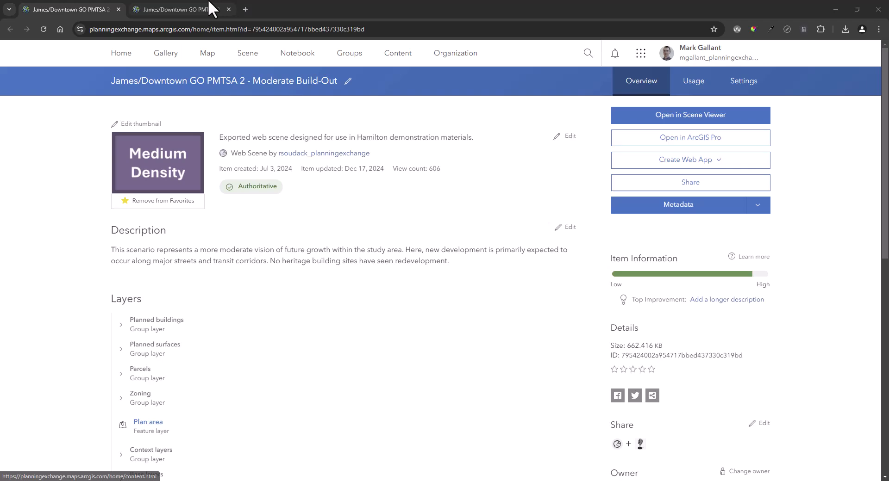
Open the scene in Scene Viewer and configure pop-ups for the Space use buildings layer.
{"action": "left_click", "coordinate": [690, 115]}
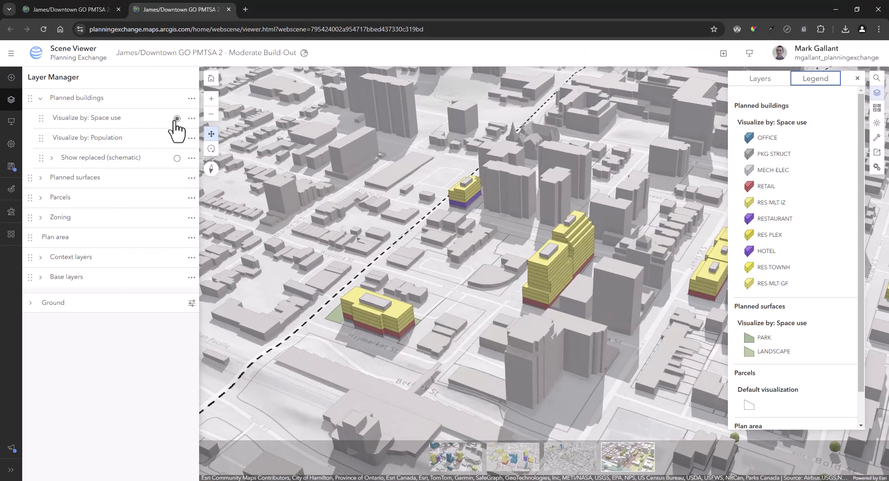
{"action": "left_click", "coordinate": [177, 118]}
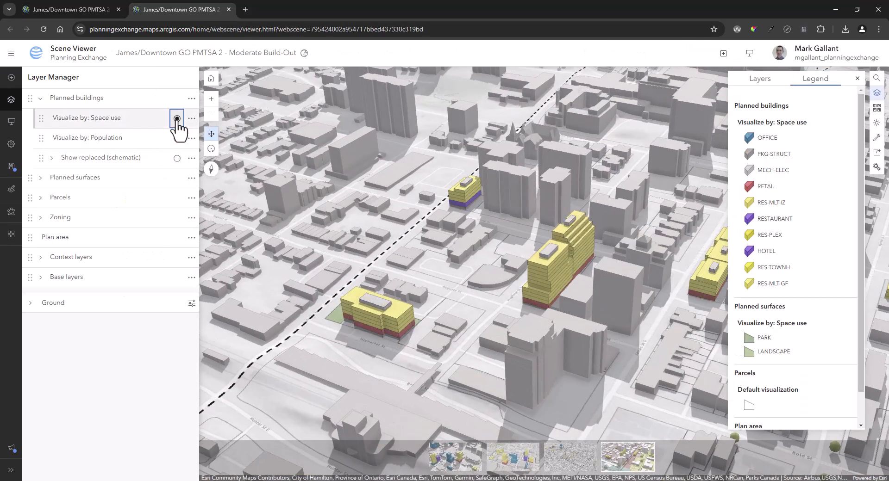
{"action": "left_click", "coordinate": [176, 118]}
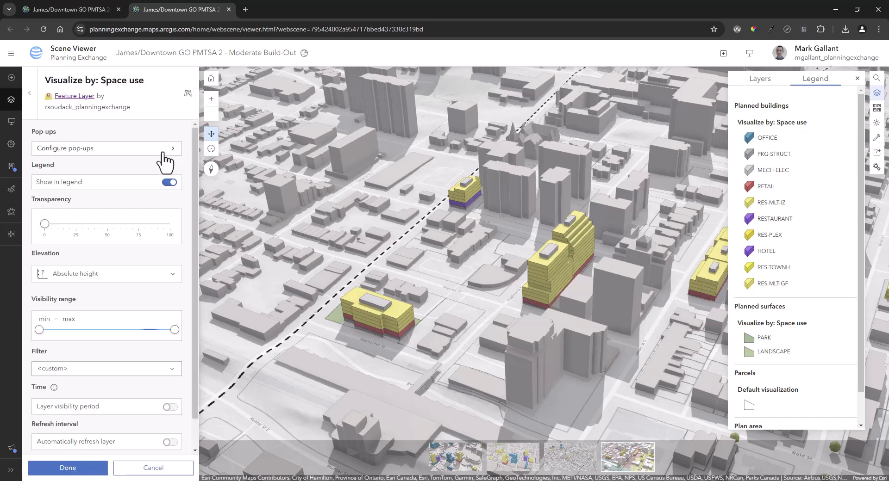
{"action": "left_click", "coordinate": [106, 148]}
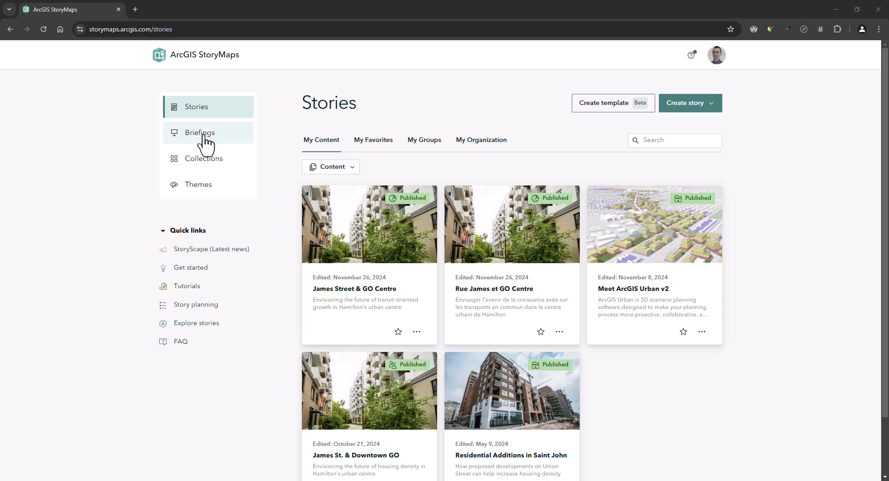
Create a new briefing from the Briefings list.
{"action": "left_click", "coordinate": [203, 132]}
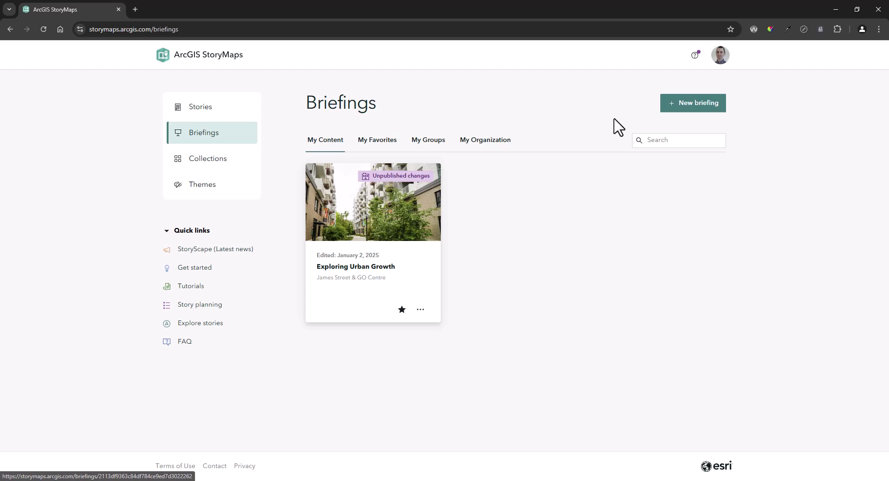
{"action": "left_click", "coordinate": [692, 102]}
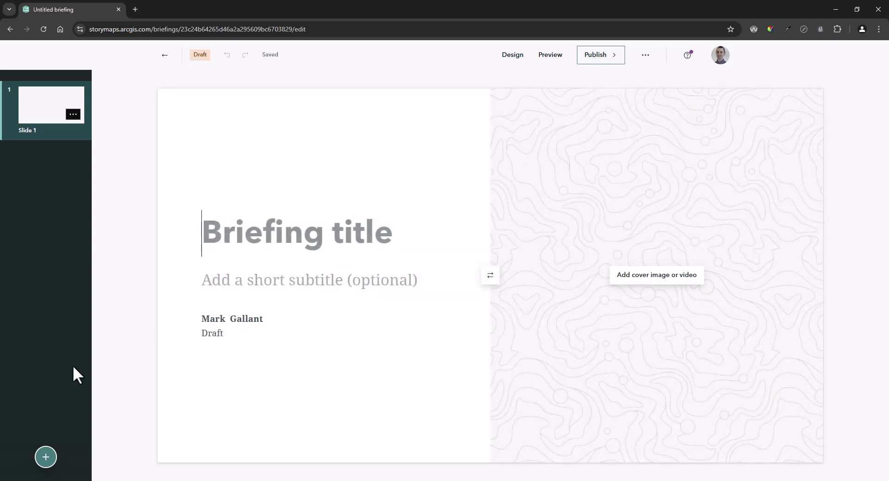
Add a Double Panel with Title slide and choose Map as the right panel's media.
{"action": "left_click", "coordinate": [45, 458]}
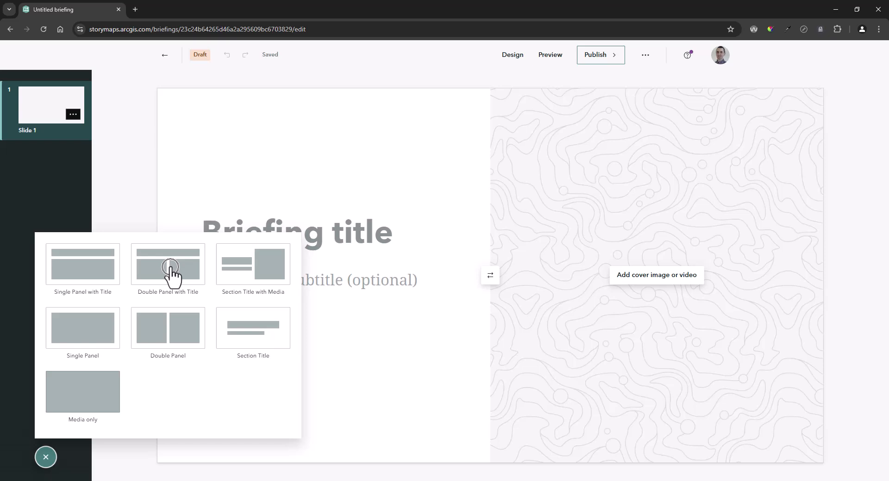
{"action": "left_click", "coordinate": [168, 264]}
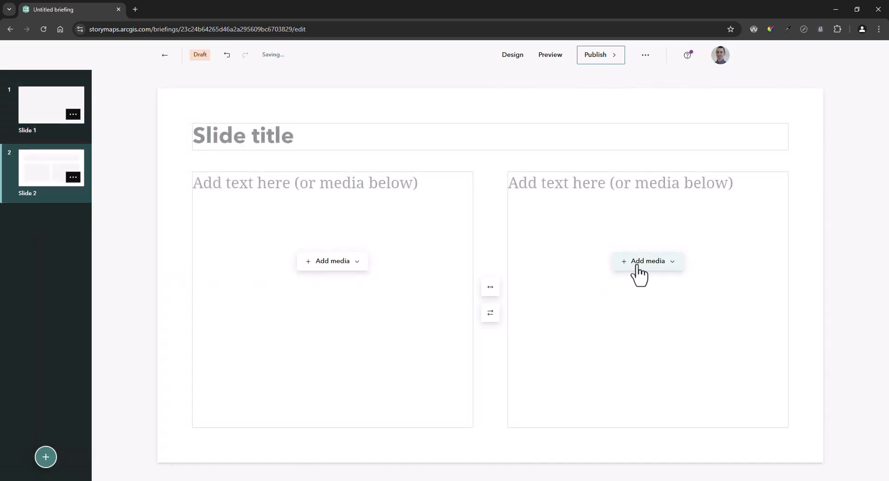
{"action": "left_click", "coordinate": [647, 260]}
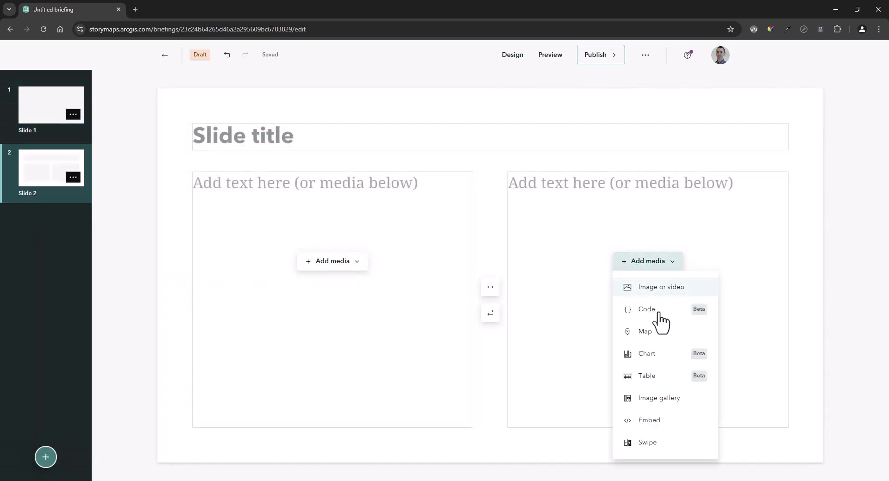
{"action": "left_click", "coordinate": [644, 331]}
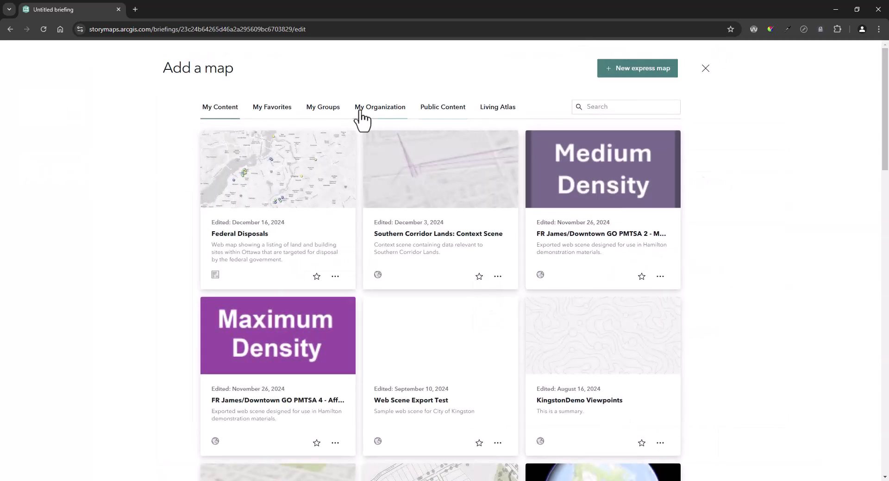
Select the Medium Density James/Downtown GO PMTSA 2 scene as the slide's map.
{"action": "scroll", "scroll_direction": "down", "scroll_amount": 3}
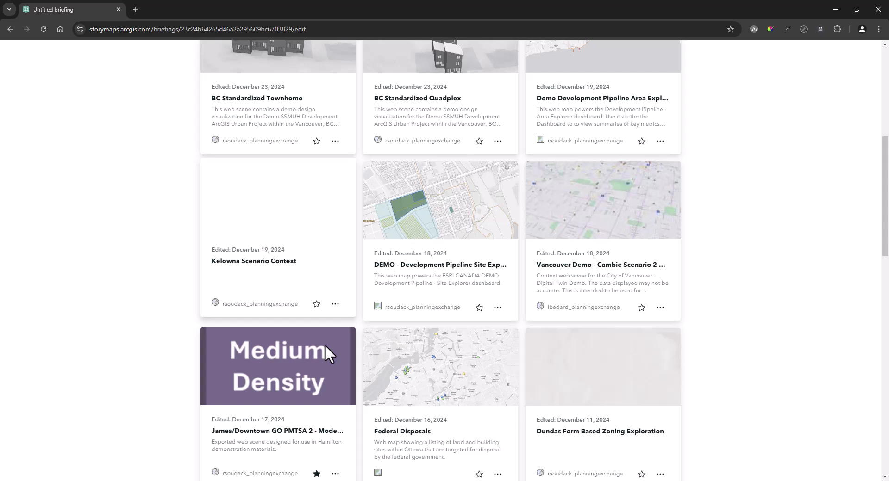
{"action": "left_click", "coordinate": [277, 365]}
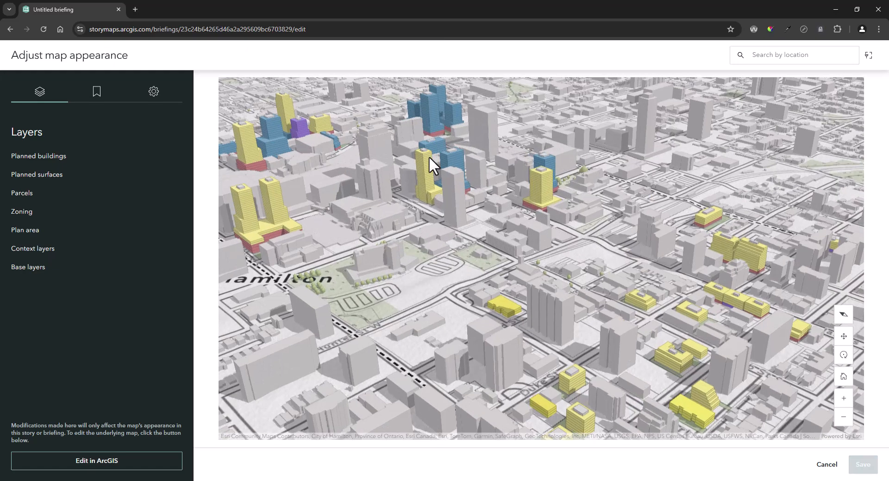
Set the scene to the second Buildings View slide.
{"action": "left_click", "coordinate": [96, 92]}
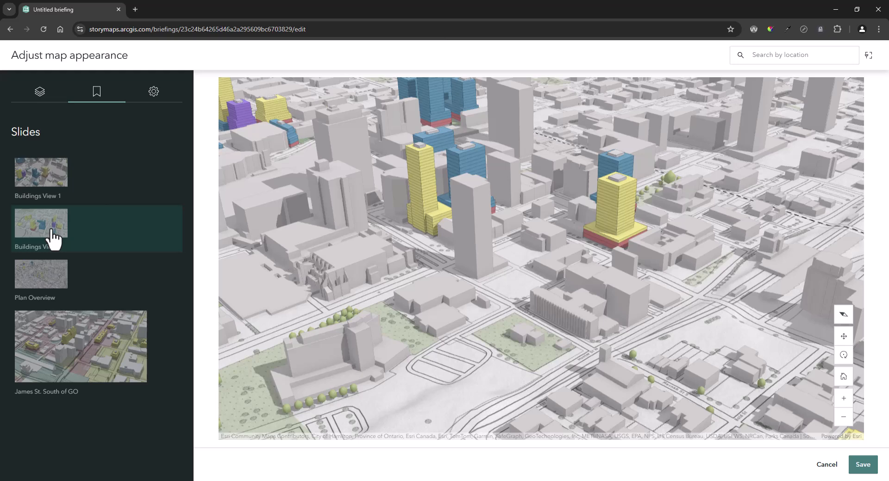
{"action": "left_click", "coordinate": [153, 91]}
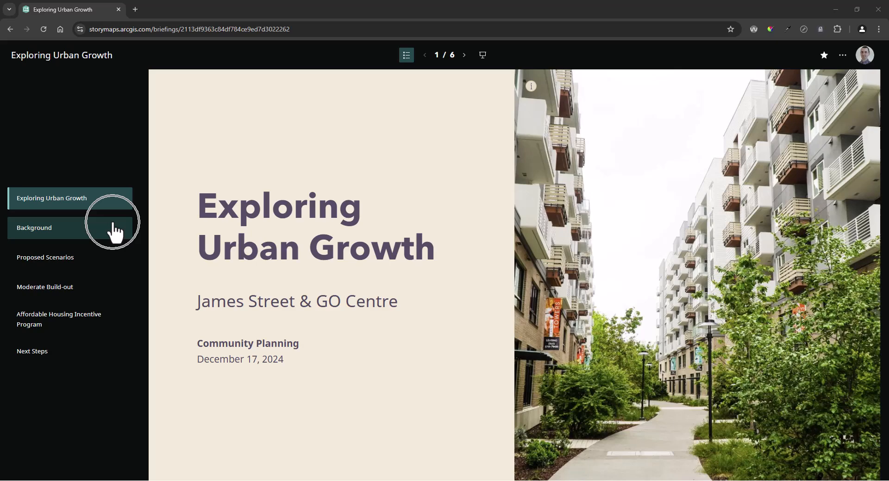
Step through the Background, Proposed Scenarios and Moderate Build-out slides.
{"action": "left_click", "coordinate": [34, 227]}
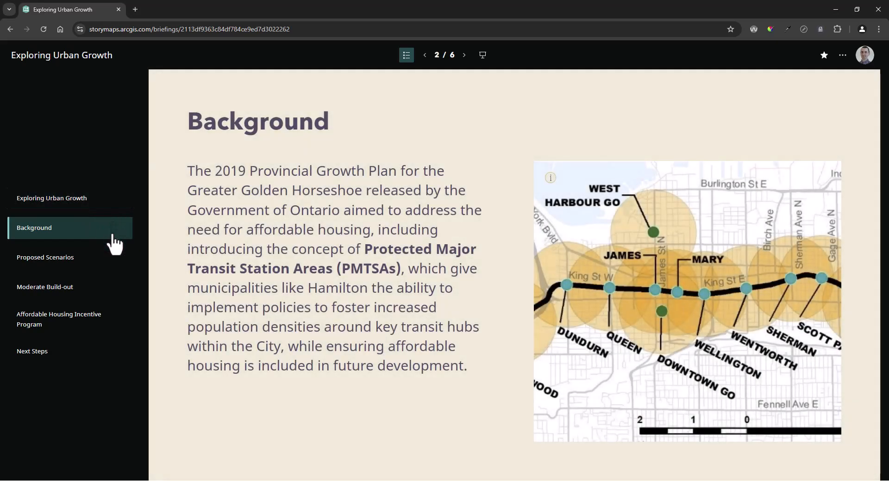
{"action": "left_click", "coordinate": [45, 257]}
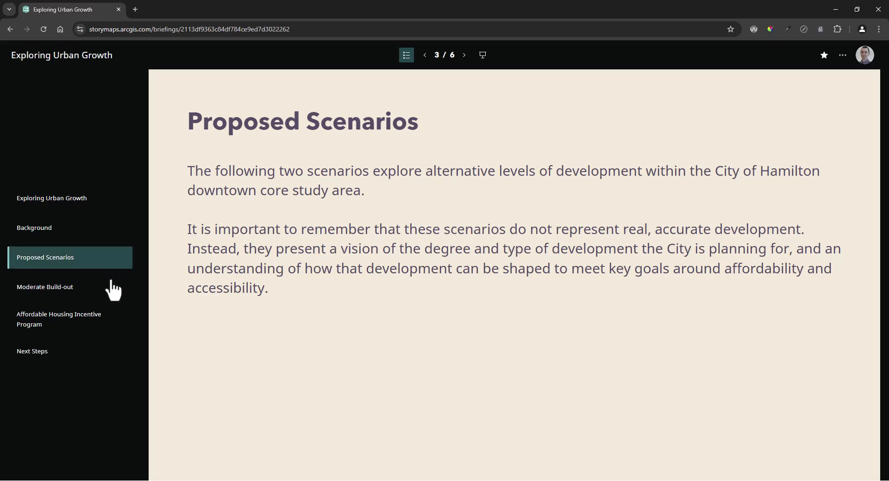
{"action": "left_click", "coordinate": [45, 287]}
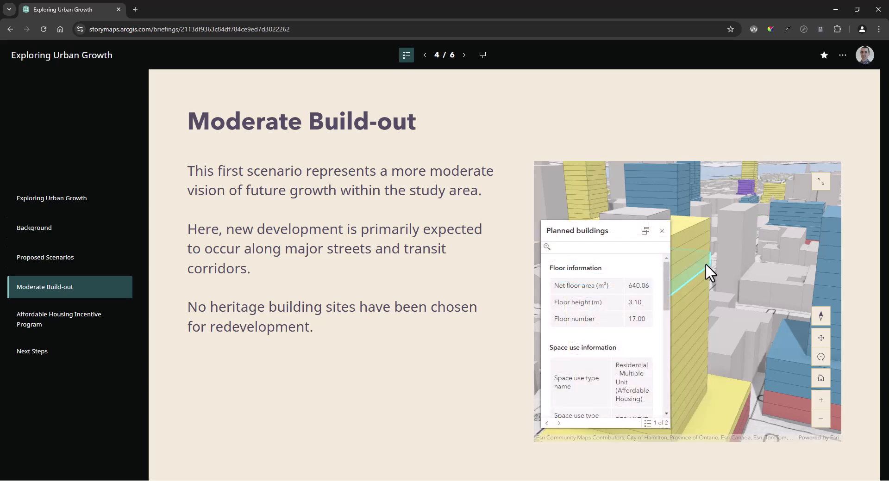
{"action": "scroll", "scroll_direction": "down", "scroll_amount": 3}
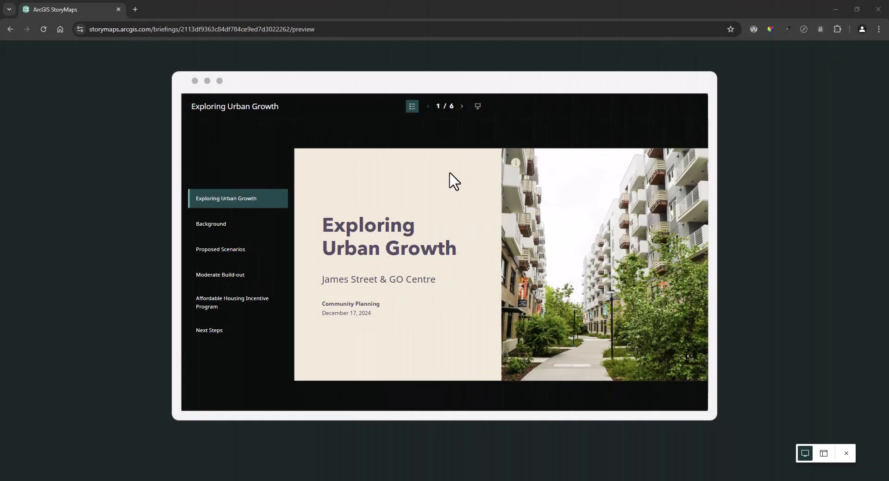
{"action": "mouse_move", "coordinate": [238, 224]}
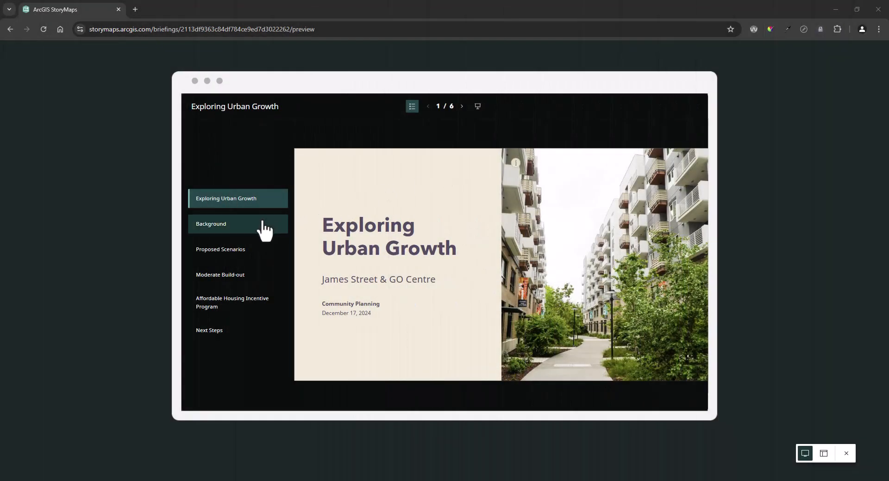
Preview Background, Proposed Scenarios and Moderate Build-out, then close the Planned buildings pop-up.
{"action": "left_click", "coordinate": [237, 224]}
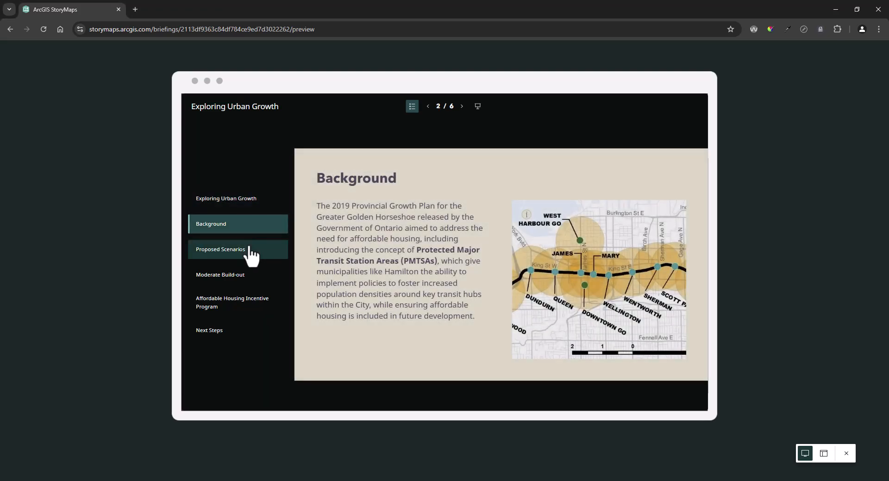
{"action": "left_click", "coordinate": [220, 249]}
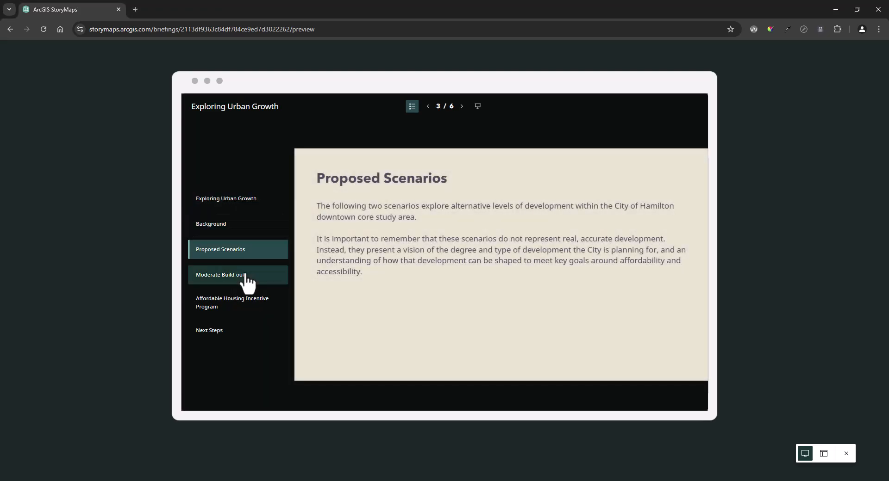
{"action": "left_click", "coordinate": [237, 275]}
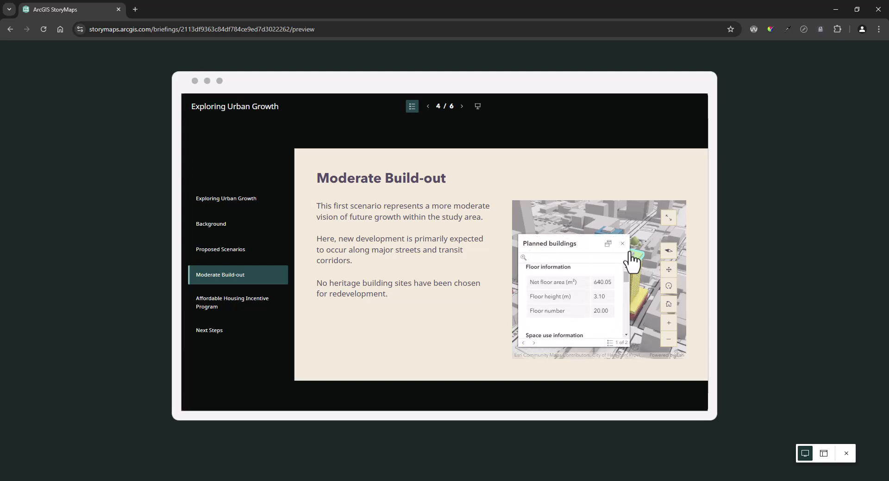
{"action": "left_click", "coordinate": [622, 243]}
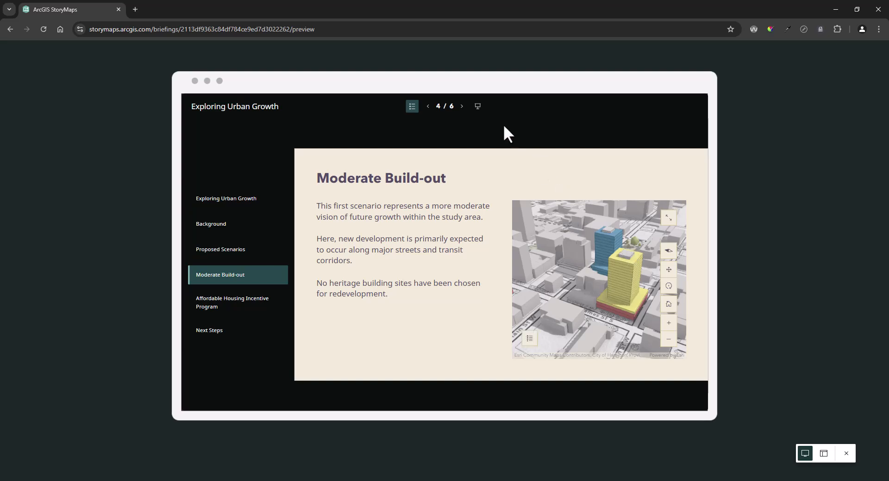